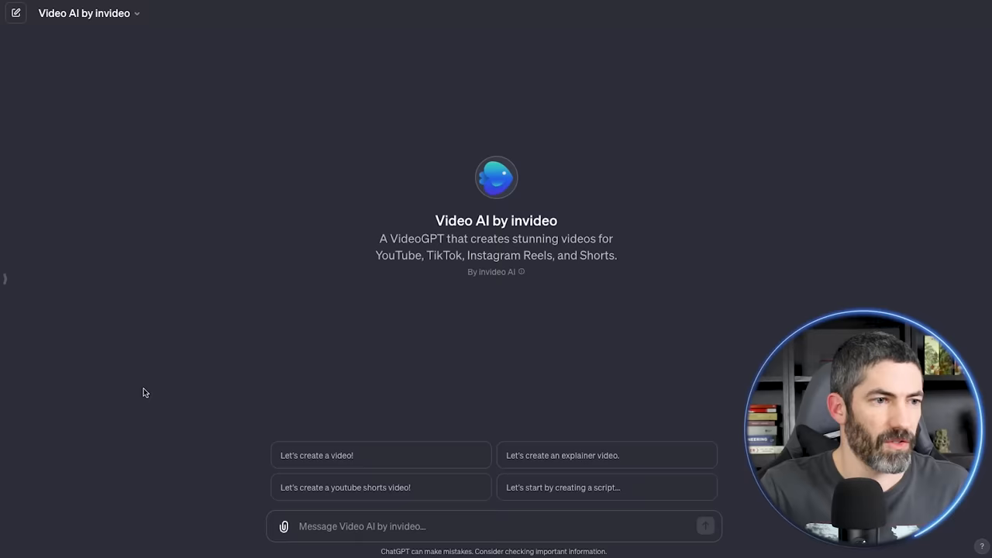
Draft a prompt for a witty 60-second intergalactic tourism YouTube ad with British male narration and adventurous music.
type("Create a 60 second YouTube advertisement for my intergalactic tourism agency. Make it over")
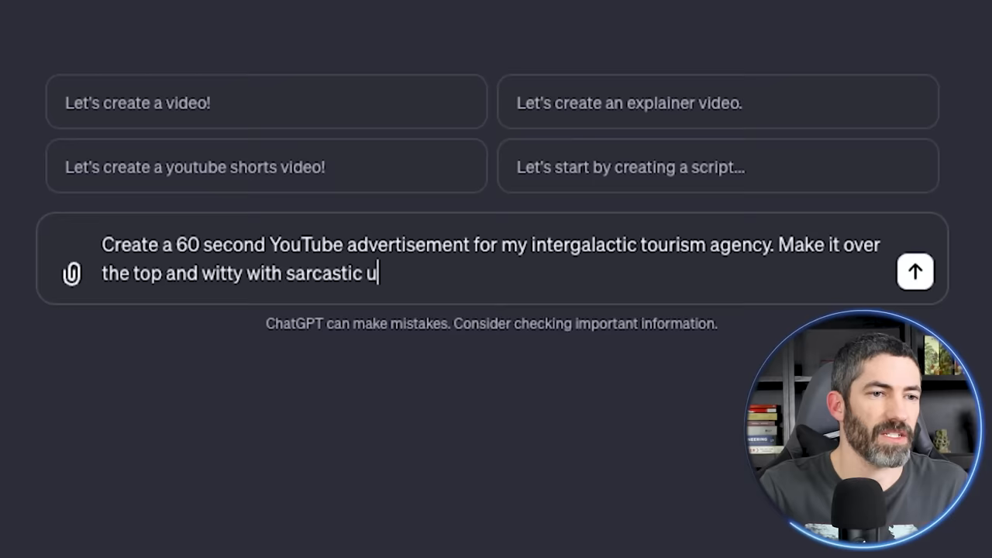
type("ndertones. Use a male with a British accent and add adventurous background music.")
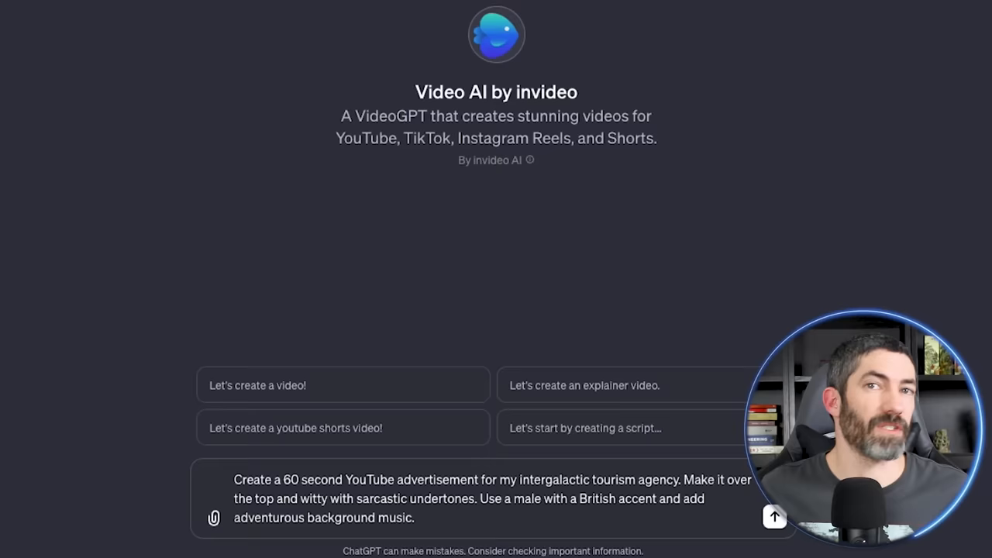
left_click(774, 516)
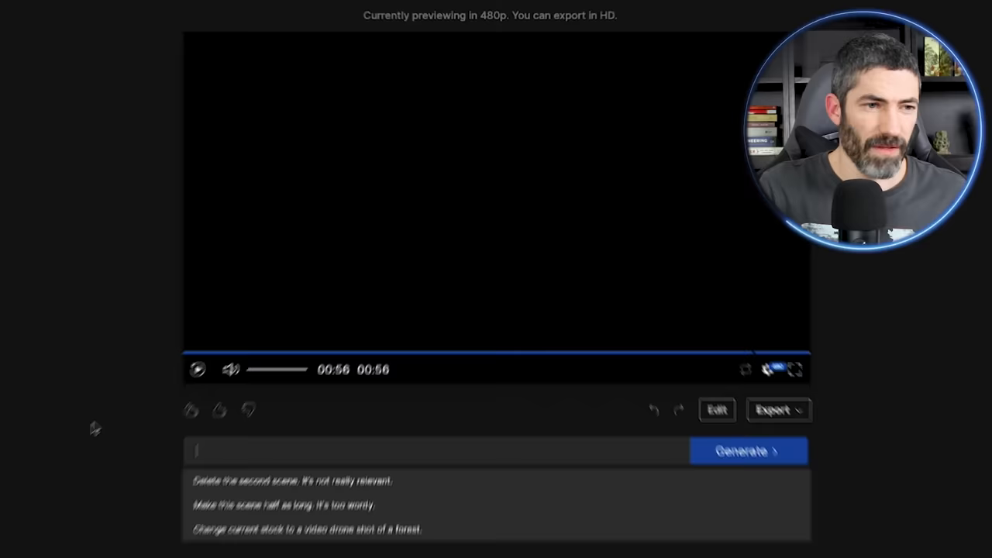
Enter the media editor to review the ad's stock clips scene by scene.
left_click(198, 369)
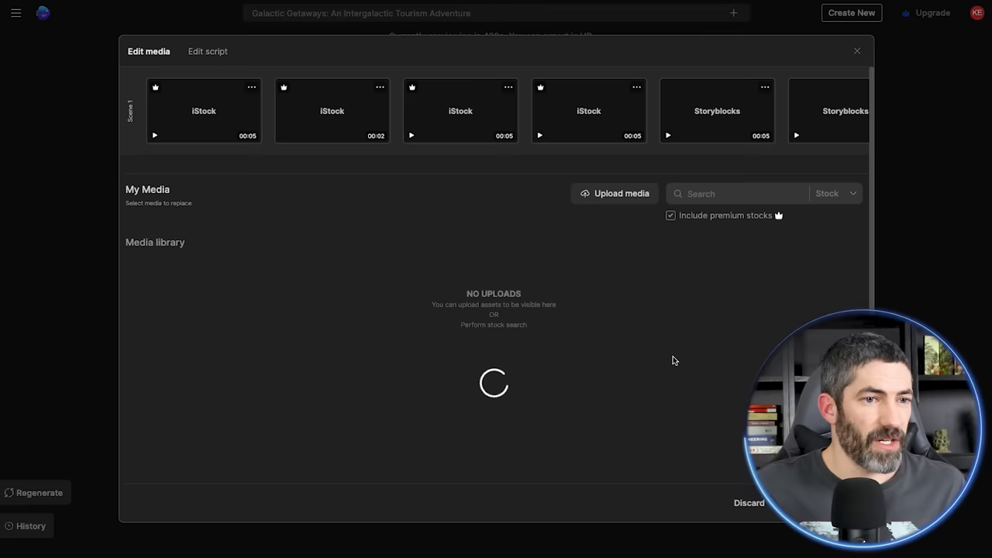
Select the closing 'ticket to the stars' line's clip via the script view for replacement.
left_click(208, 51)
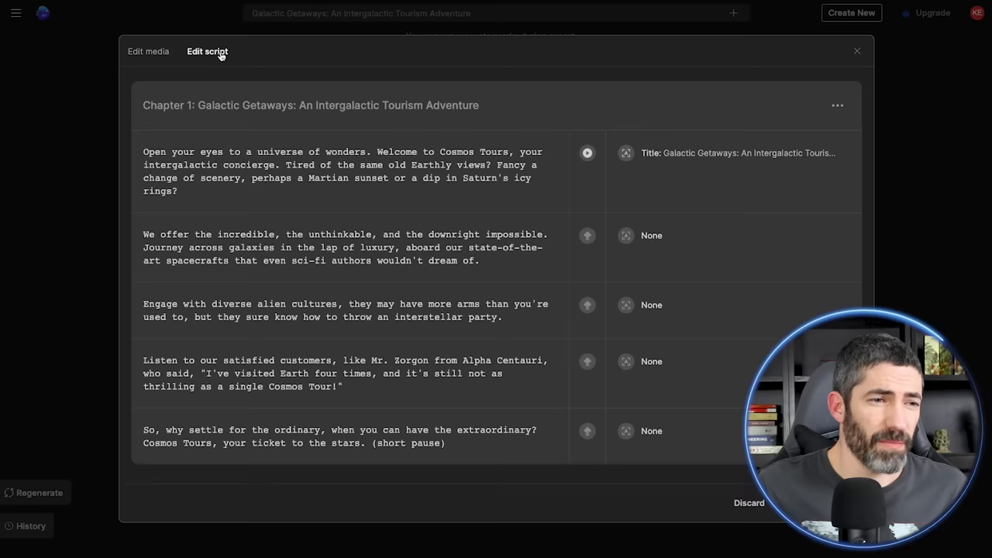
left_click(149, 51)
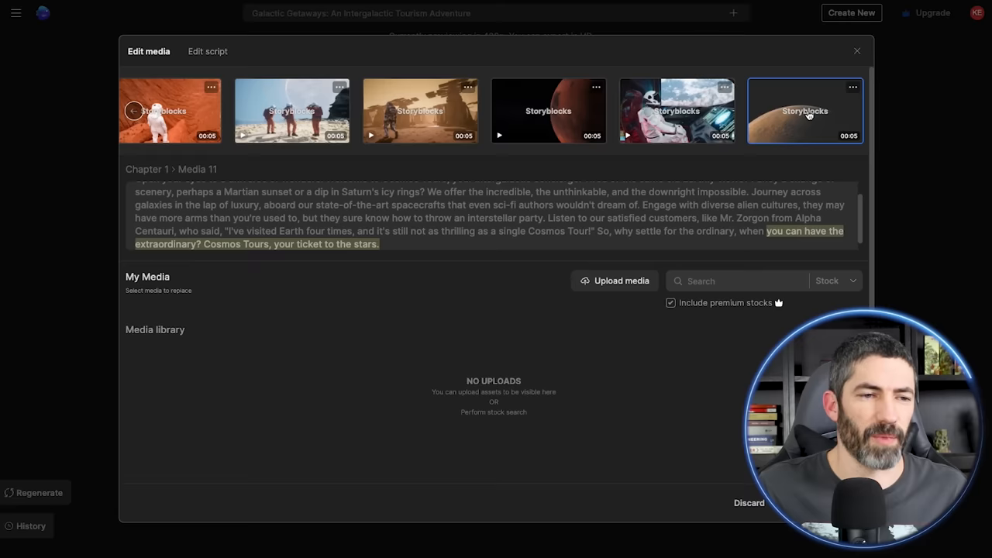
Swap the final scene for a bright galaxy starburst clip found by searching 'galaxy'.
type("galaxy")
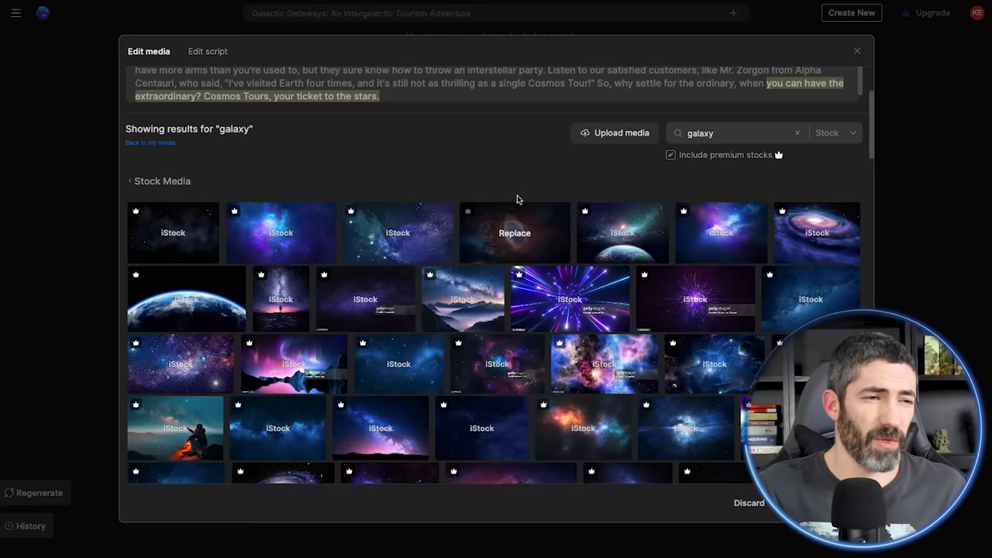
scroll("down", 3)
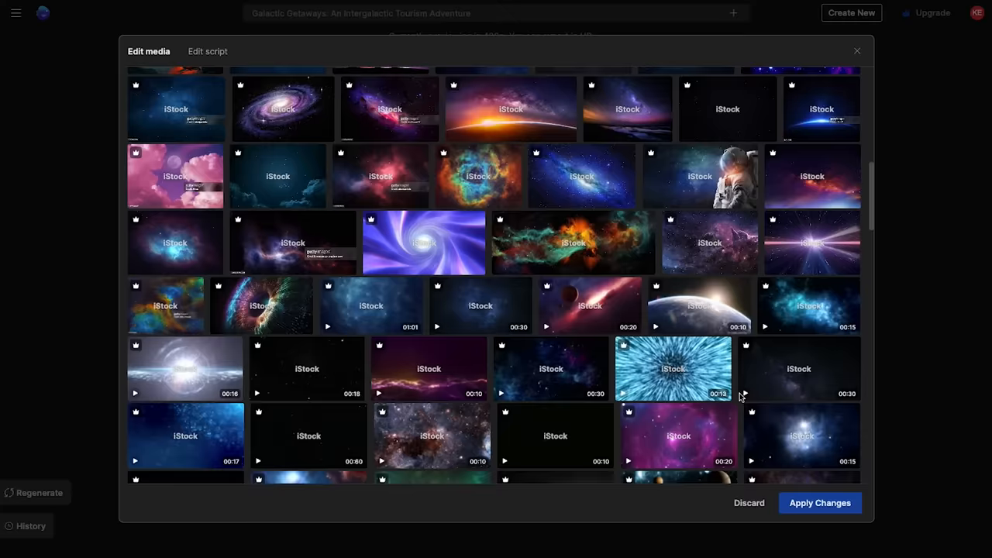
left_click(819, 502)
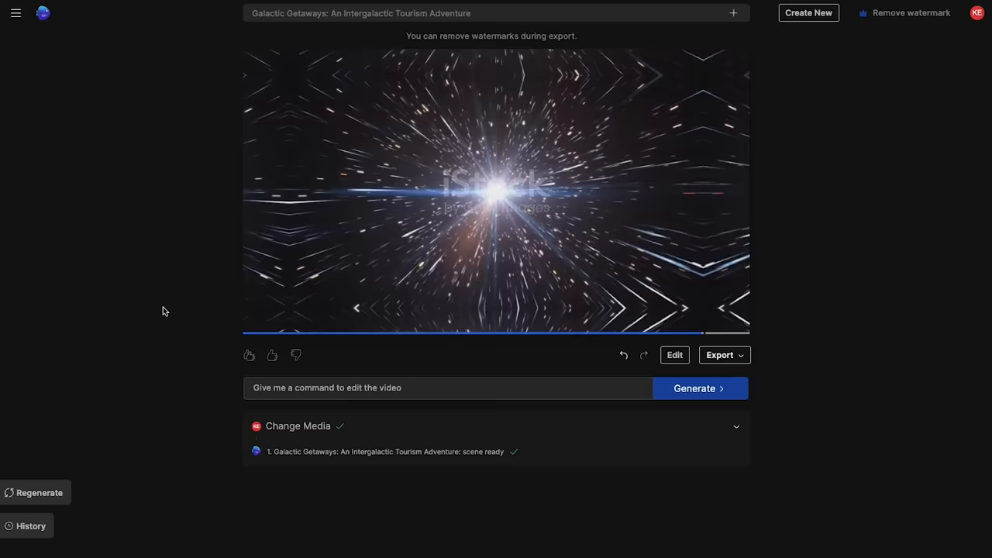
Export the finished ad, then move to the Favorites section on Futurepedia.
left_click(719, 355)
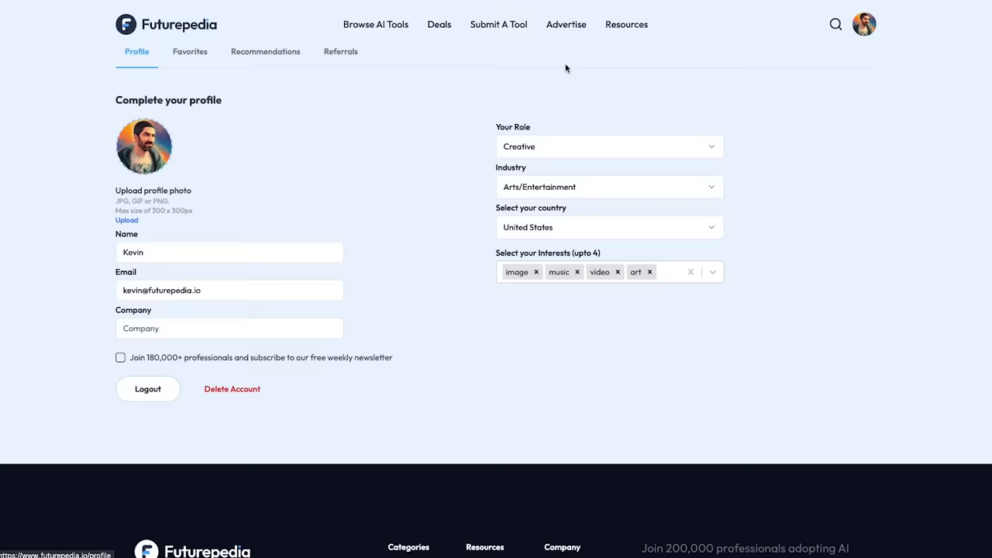
left_click(189, 52)
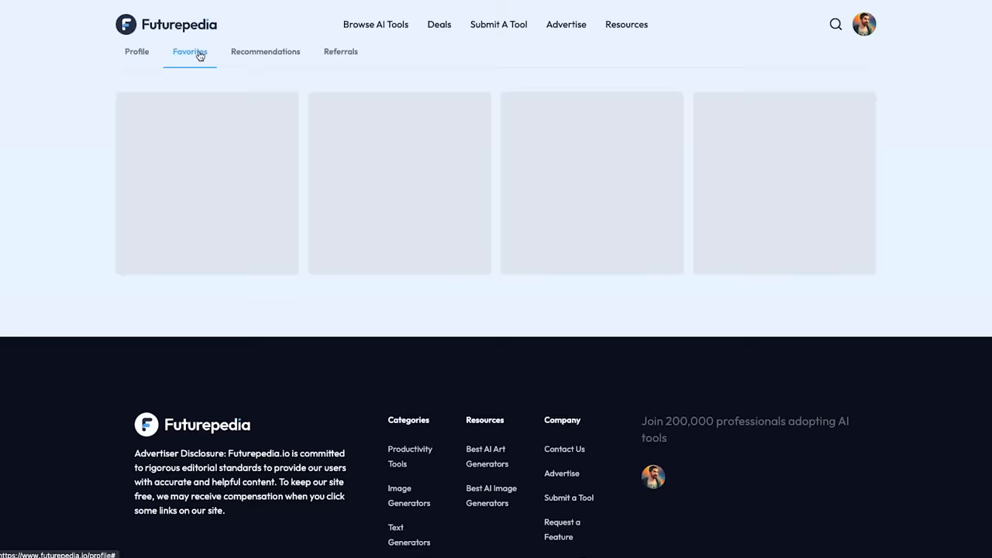